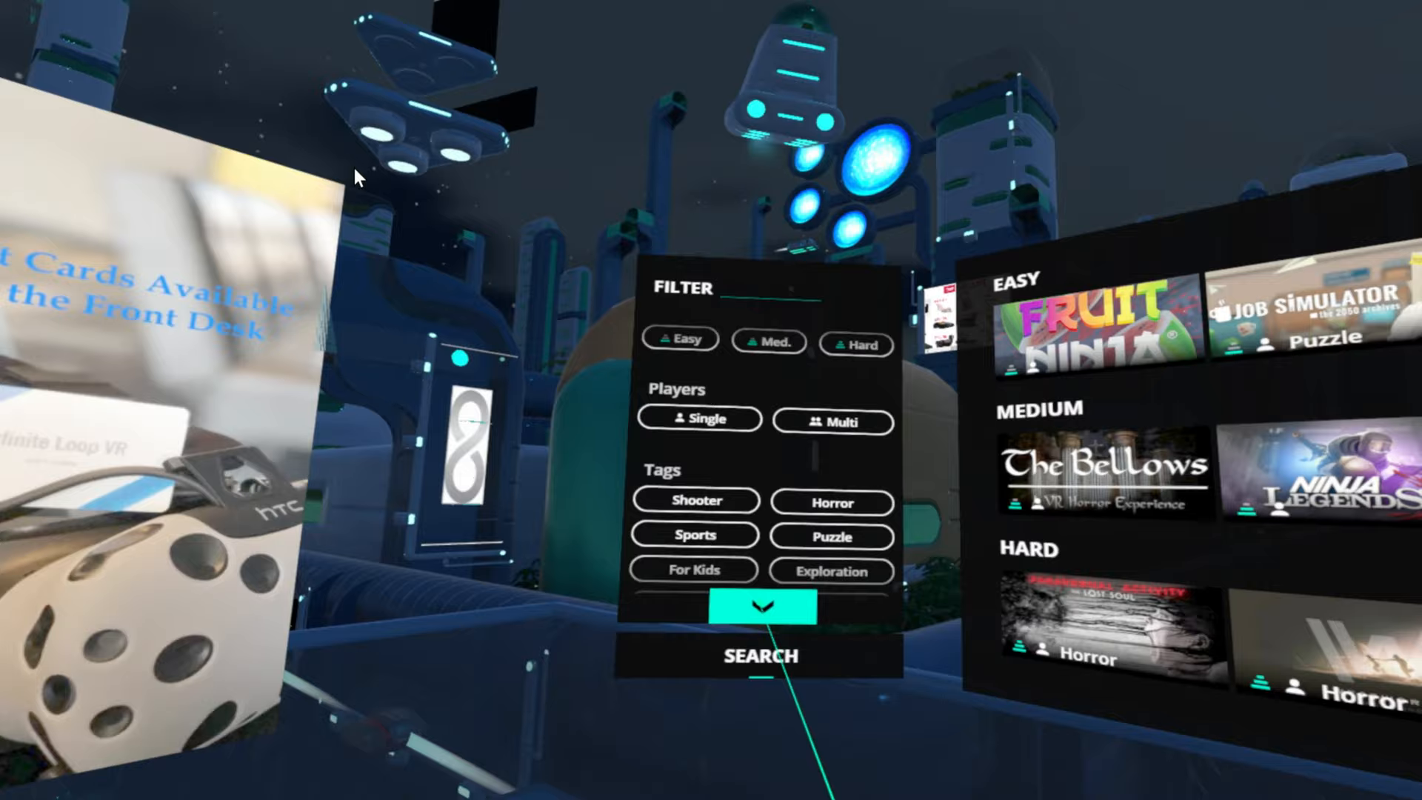
# Expand the filter tags and filter the game library by the Sports tag.
pyautogui.click(694, 534)
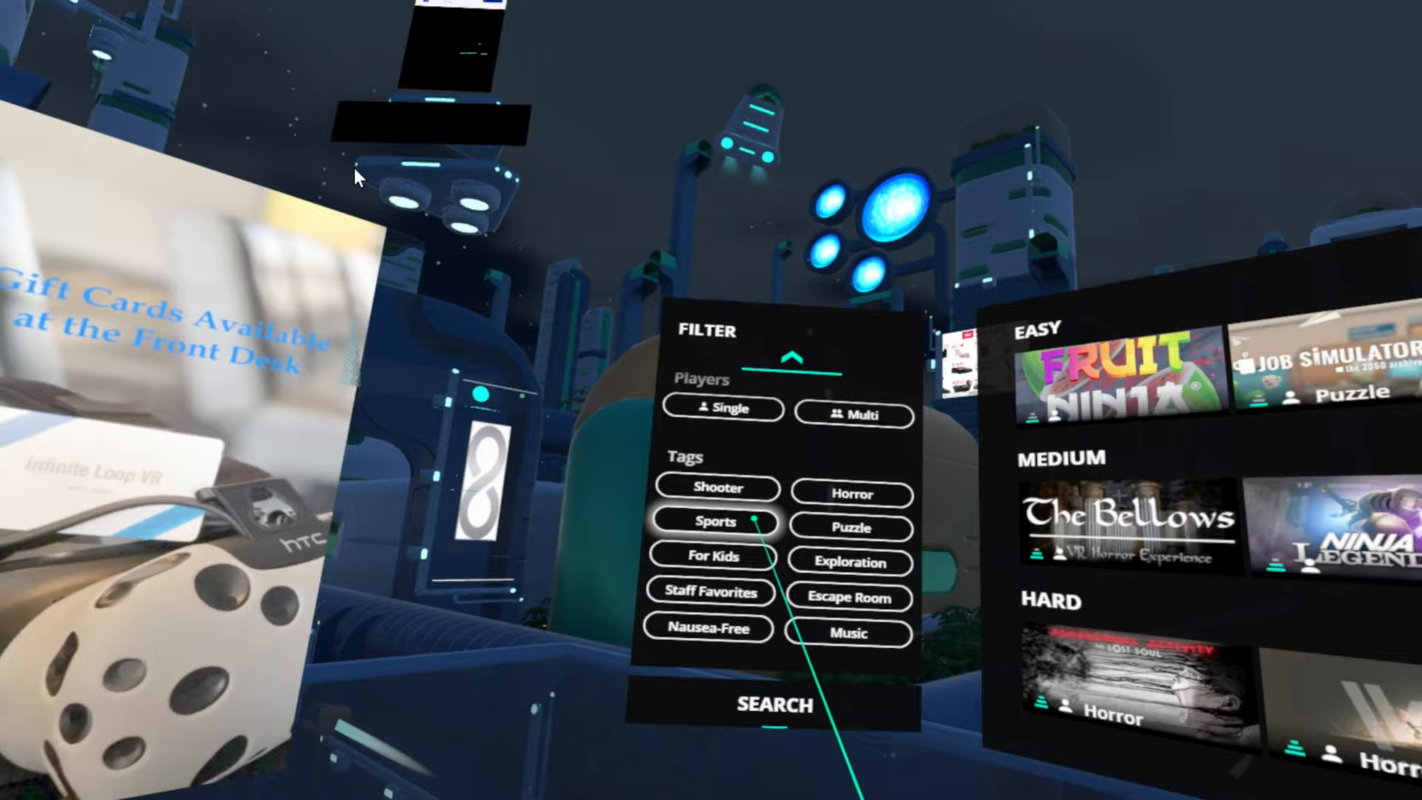
pyautogui.click(772, 705)
pyautogui.write('SUP')
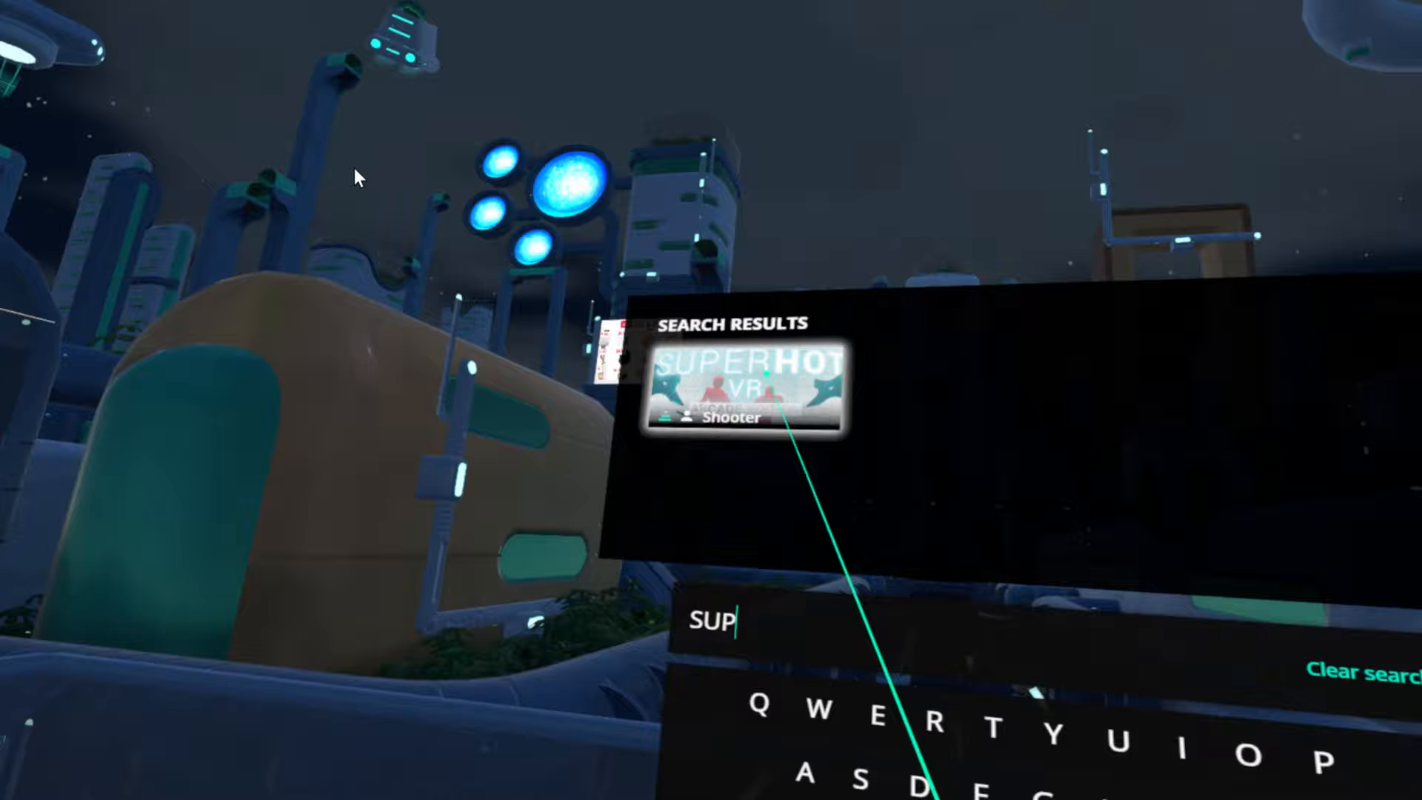
# Open SUPERHOT VR from the 'SUP' search results.
pyautogui.click(743, 385)
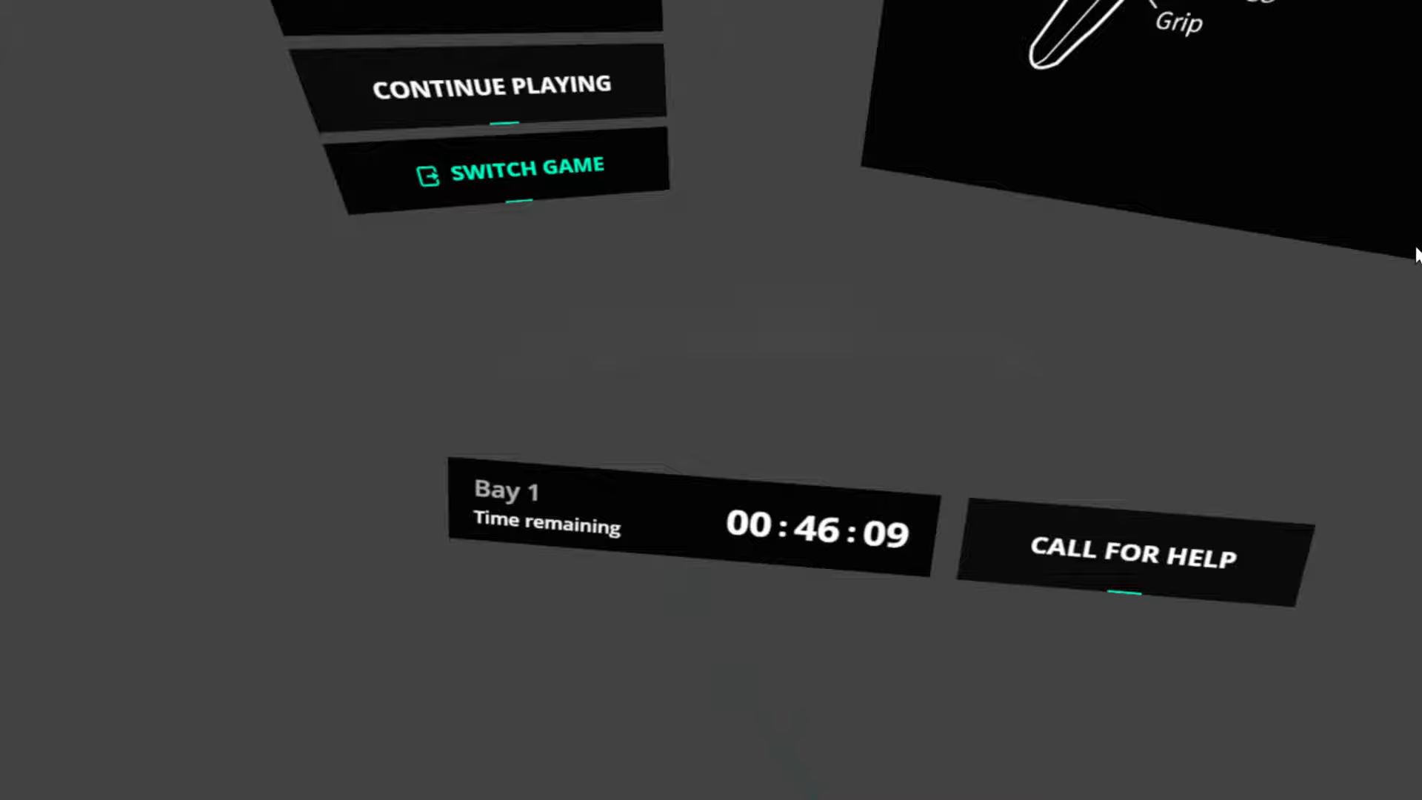
# Call for help from the Bay 1 in-game menu.
pyautogui.click(1131, 554)
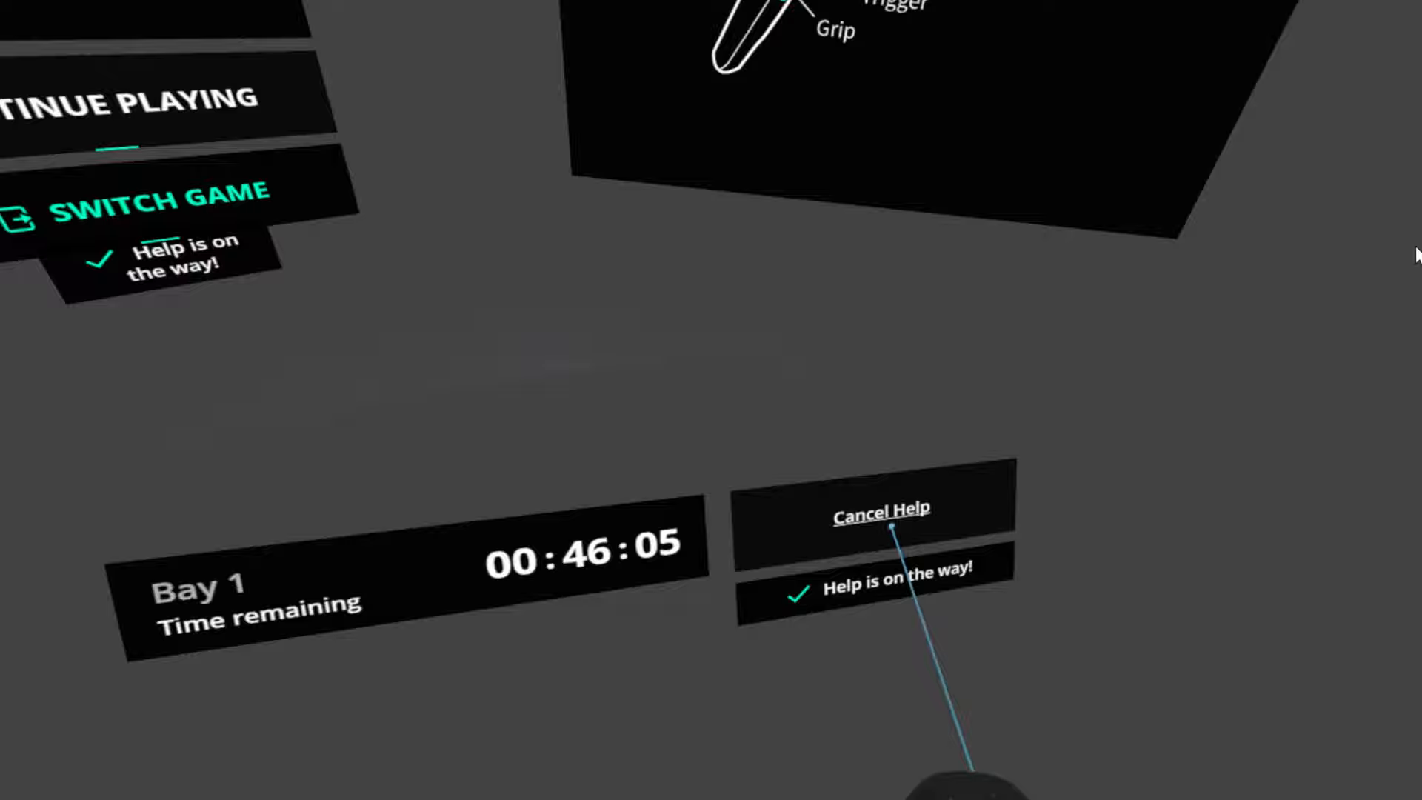